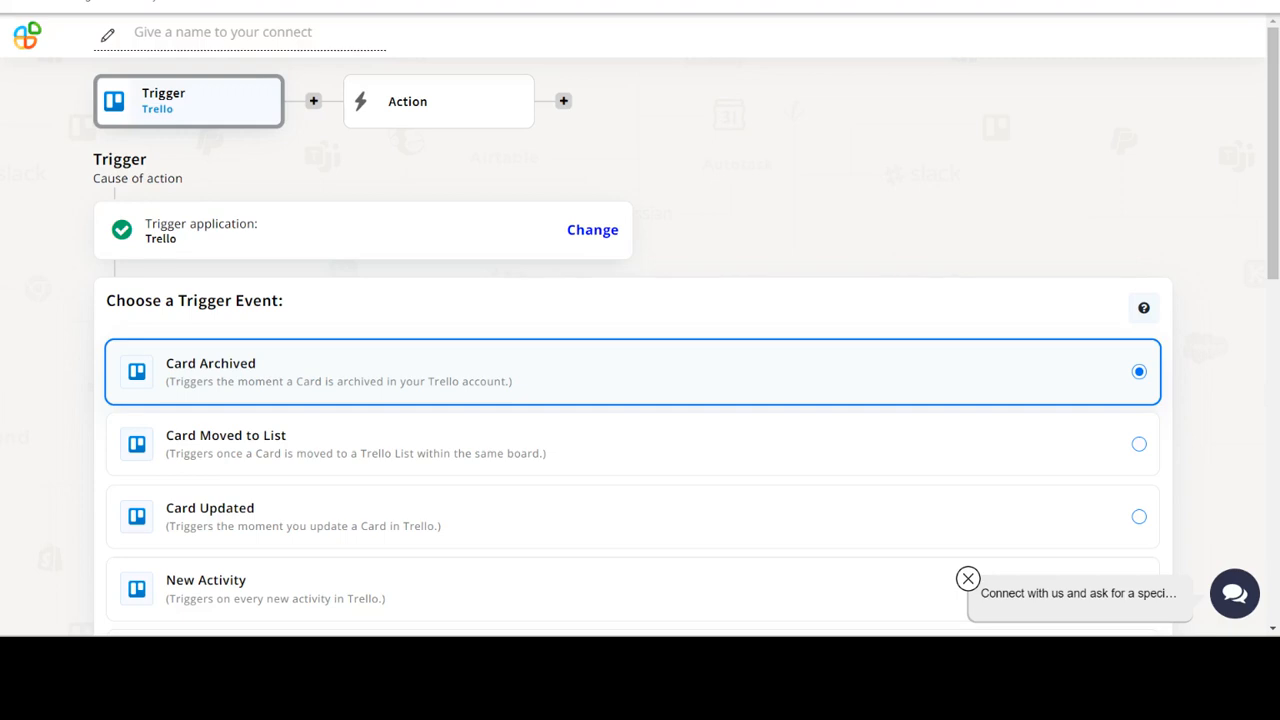
Step: Choose New List as the Trello trigger event and submit it
scroll(down, 3)
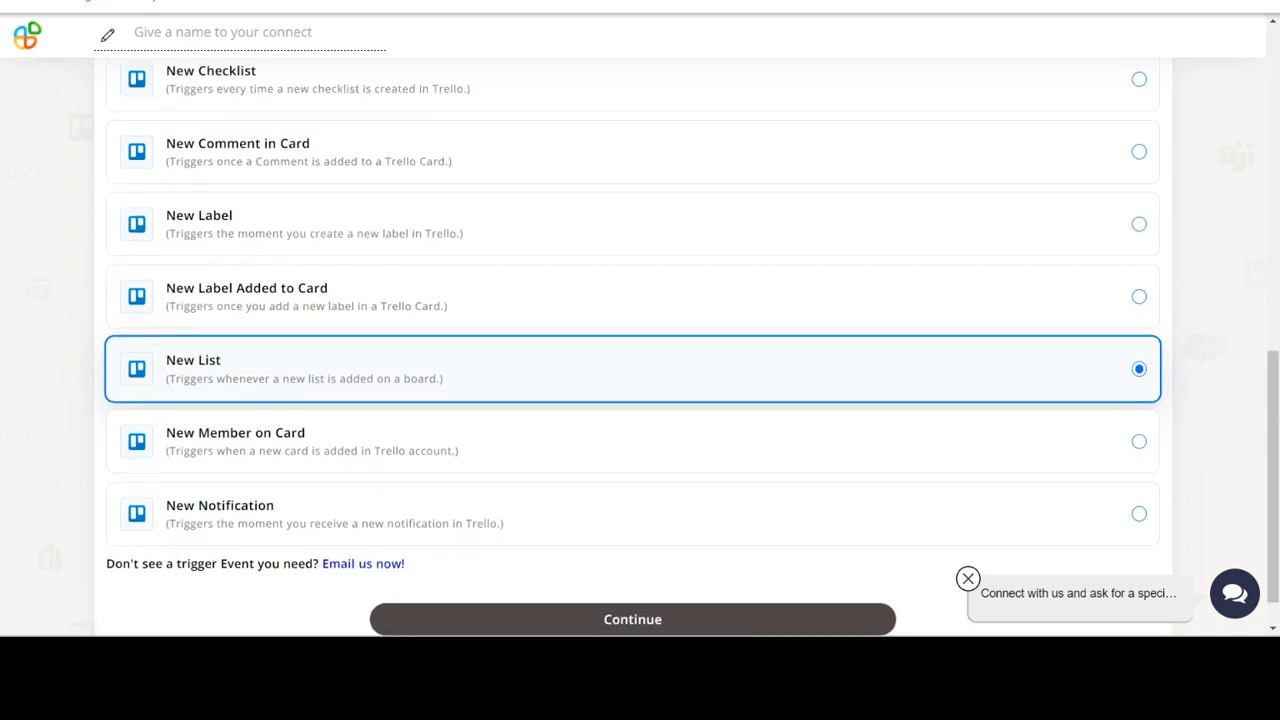
click(632, 619)
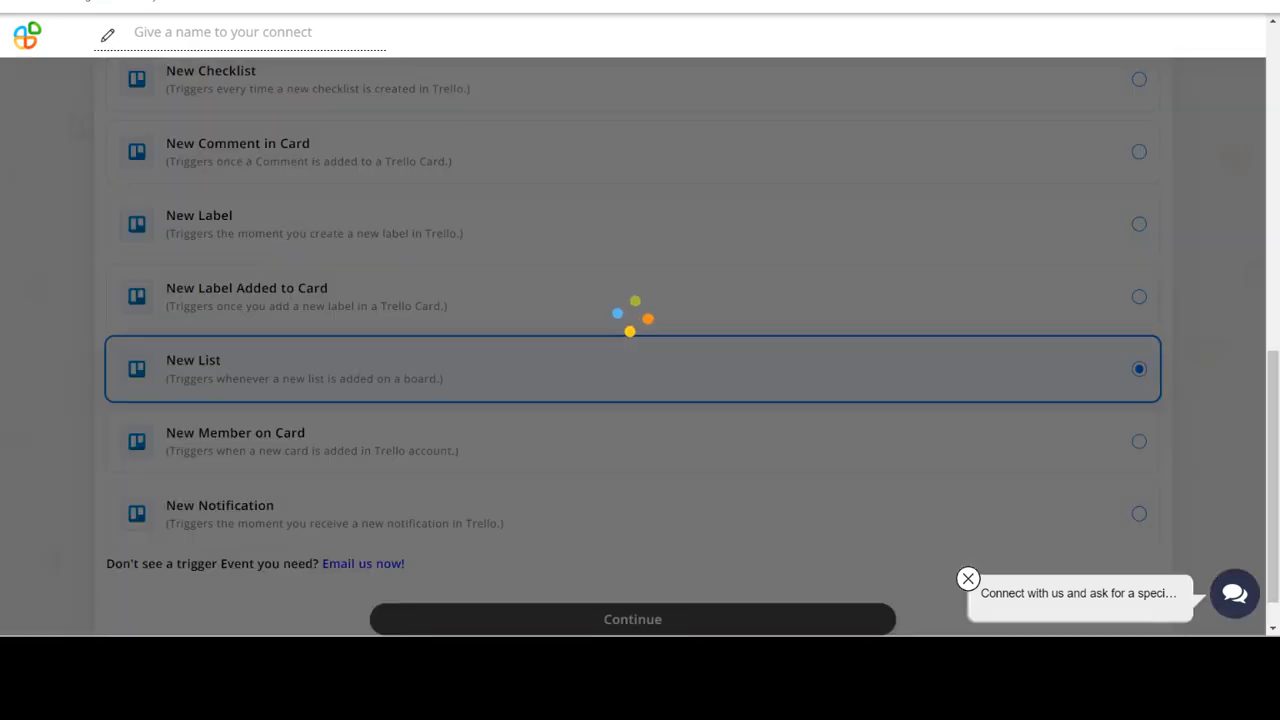
Step: Keep the connected Trello account for the New List trigger and continue to board setup
click(632, 619)
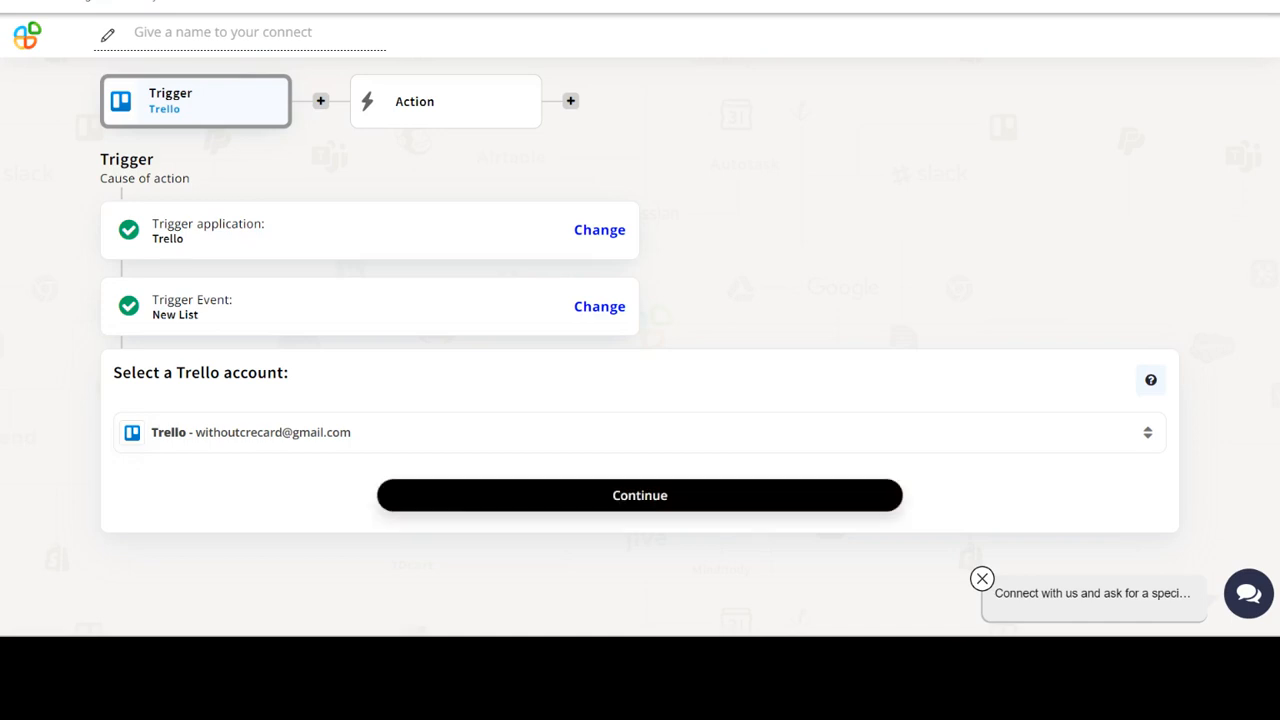
click(639, 495)
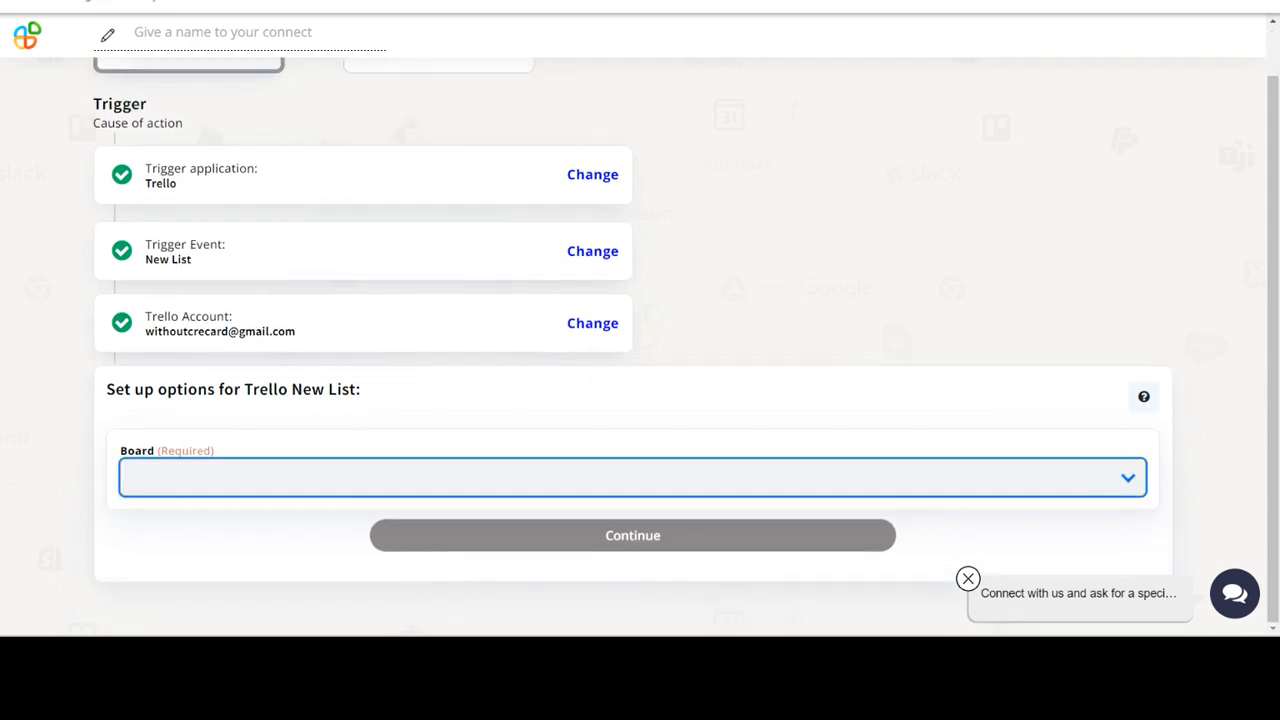
Step: Select test_board as the trigger's board and finish the trigger setup
click(632, 479)
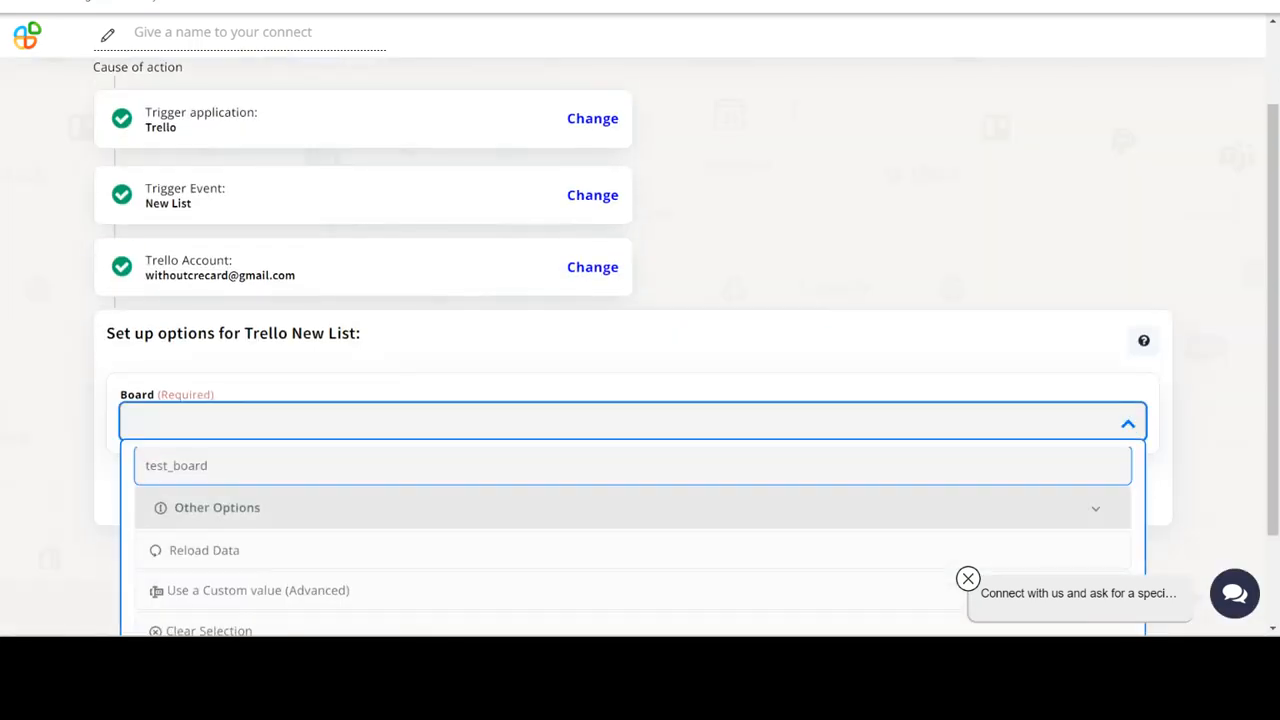
click(176, 466)
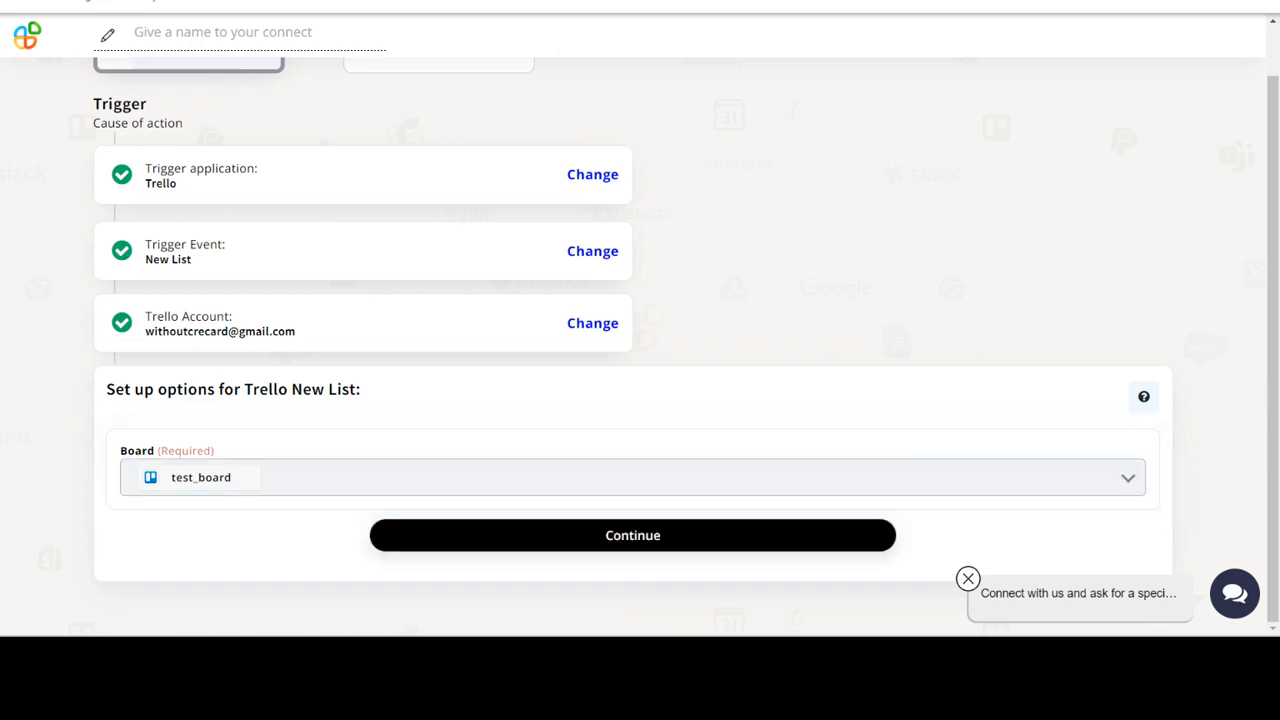
click(632, 535)
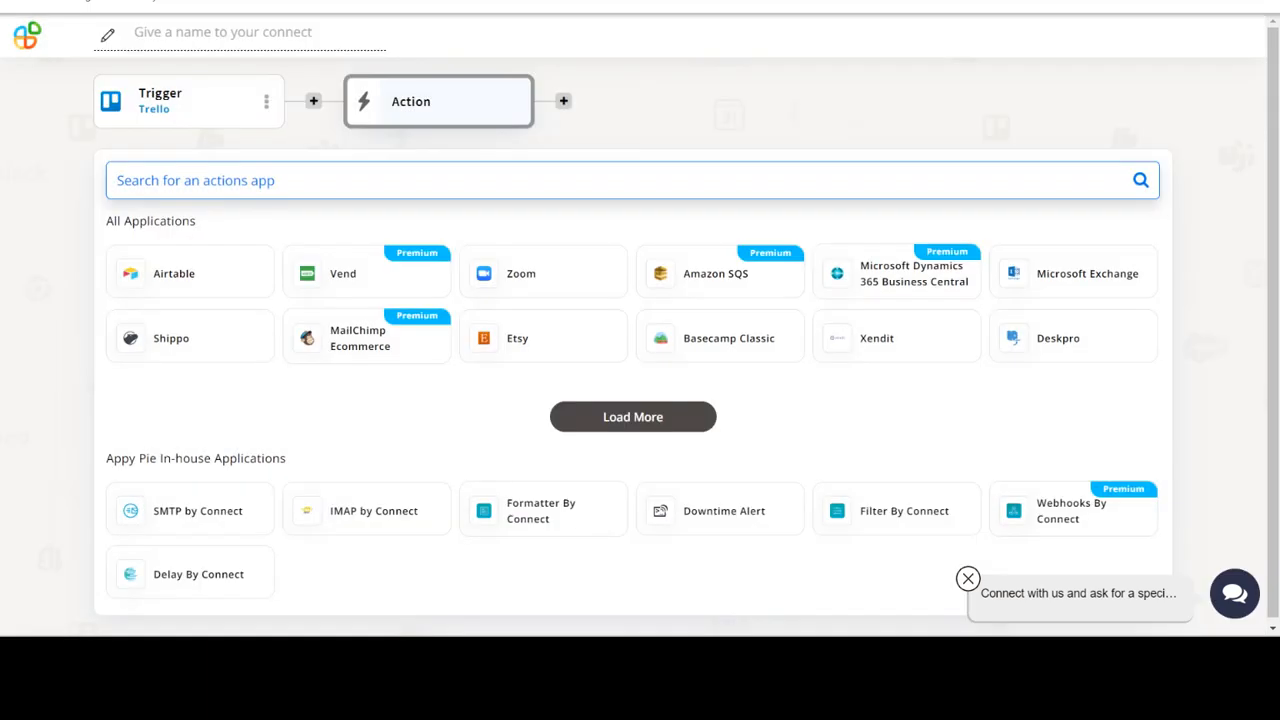
Step: Search 'Google Calendar' and pick its tile as the action app
text(Google Calendar)
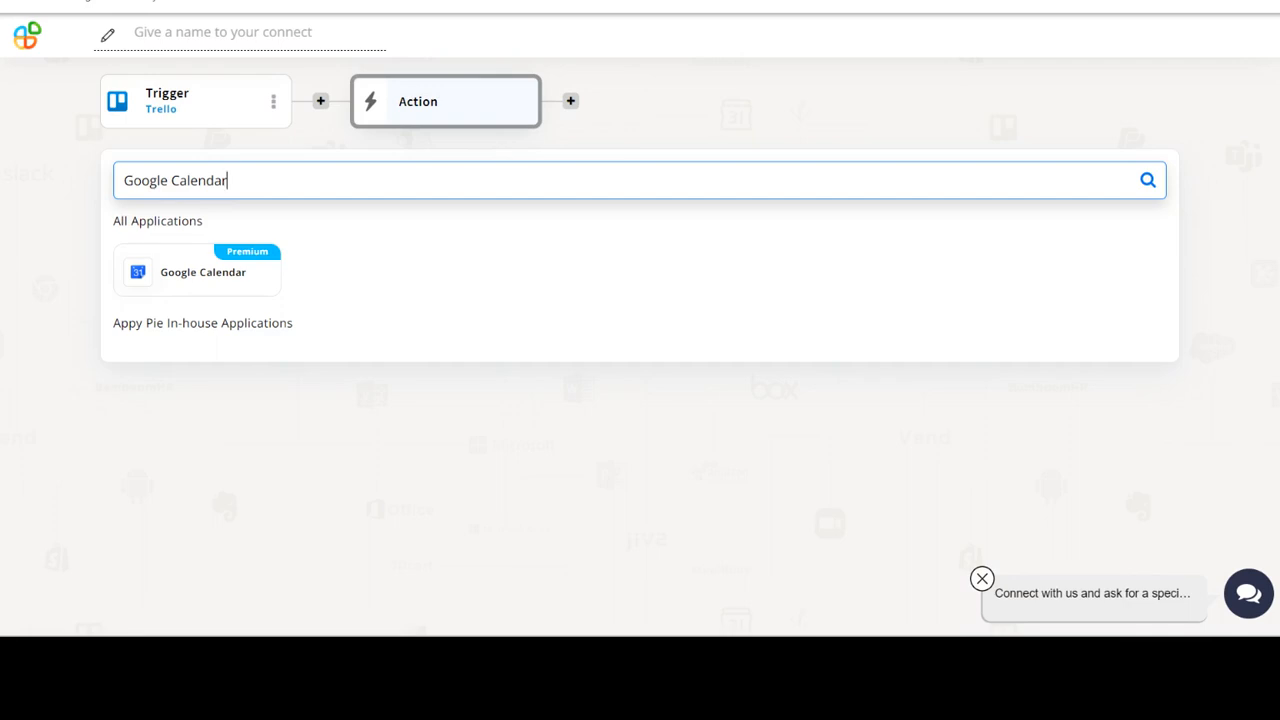
click(197, 271)
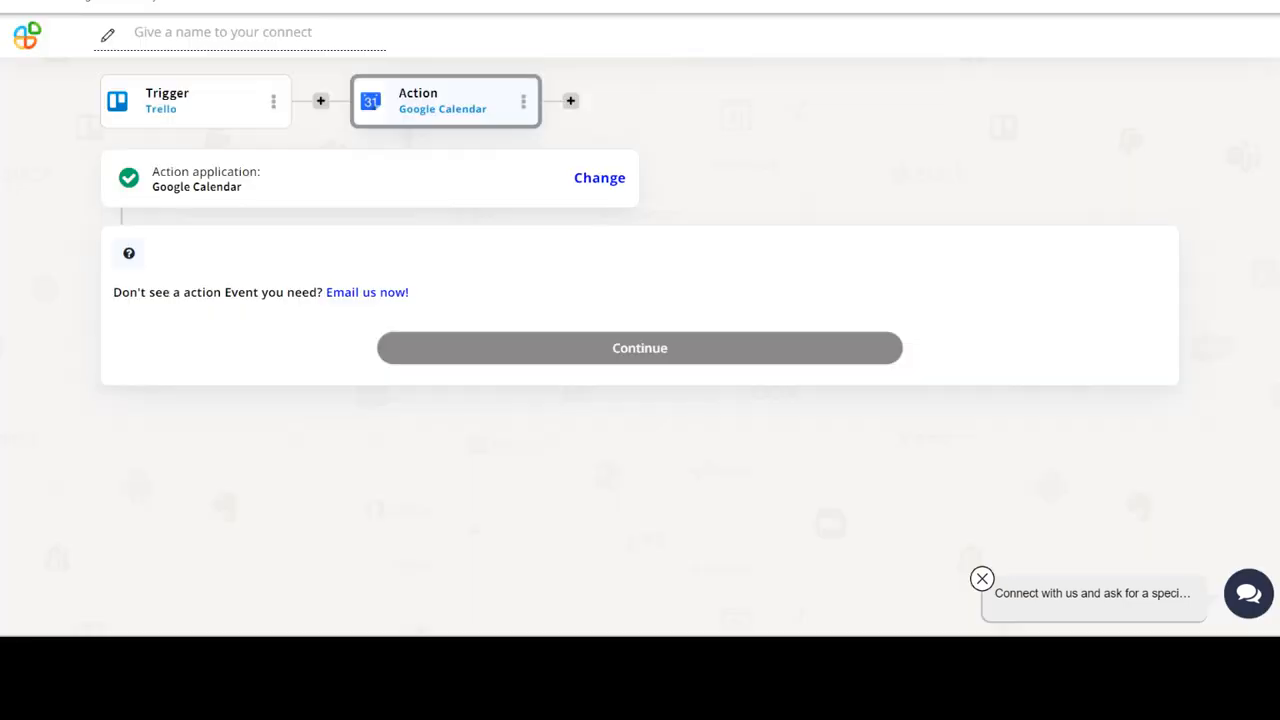